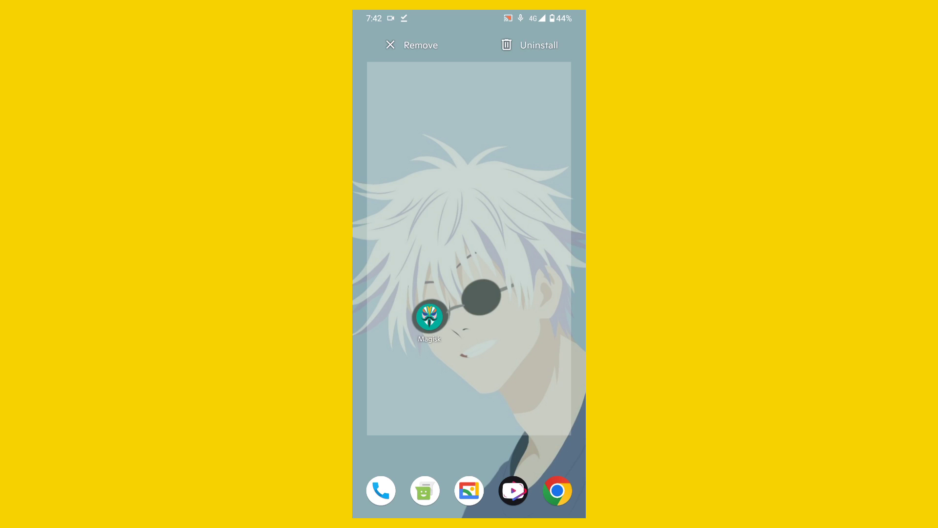
Step: Launch Magisk 23.0 and start installing a module from storage
click(429, 317)
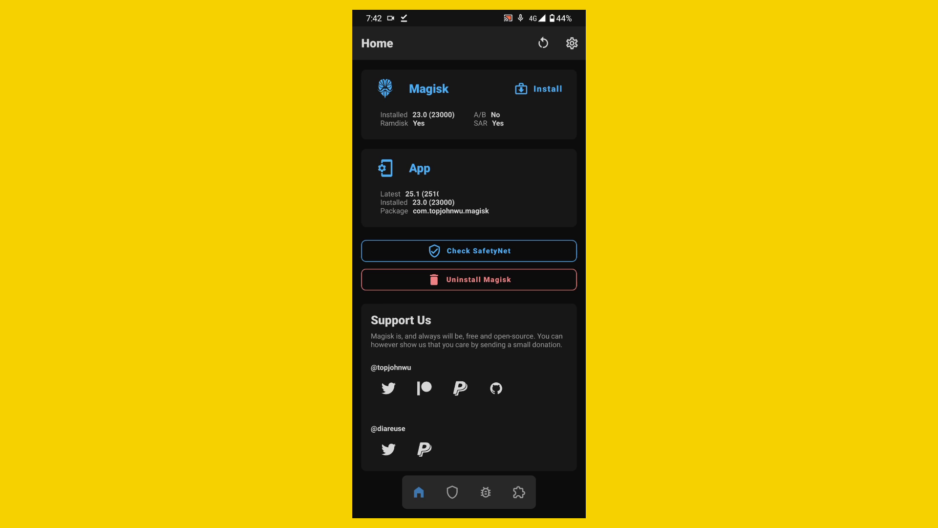
click(519, 492)
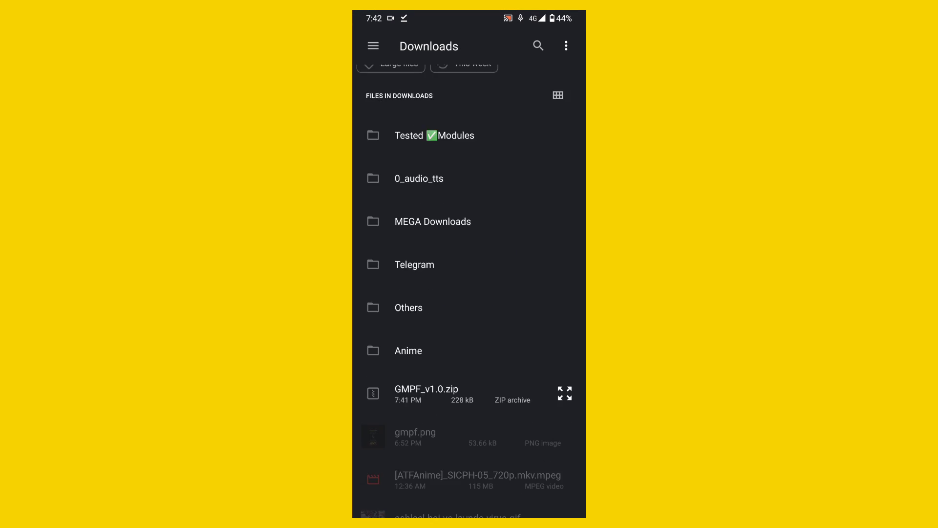
Step: Choose GMPF_v1.0.zip from the Downloads folder as the module to flash
click(441, 393)
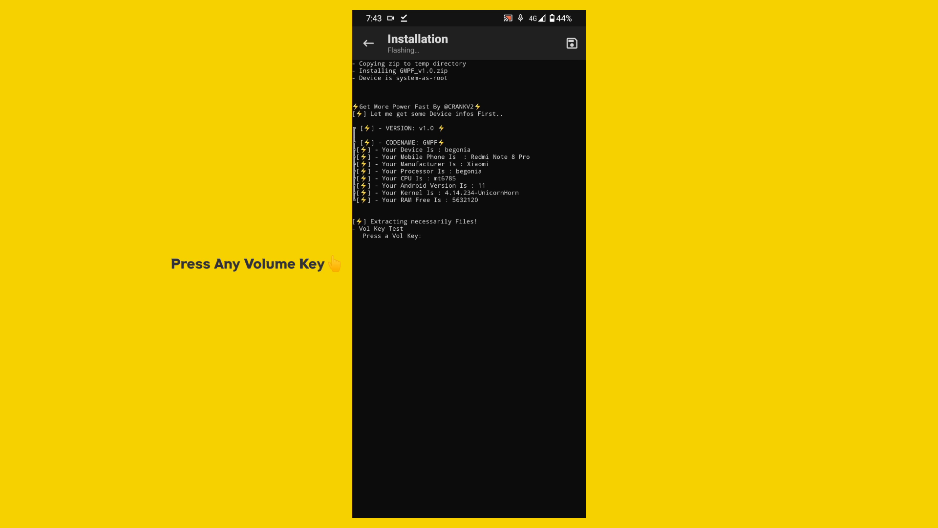
Step: Answer the GMPF installer's volume-key test with Volume Down
key(VolumeDown)
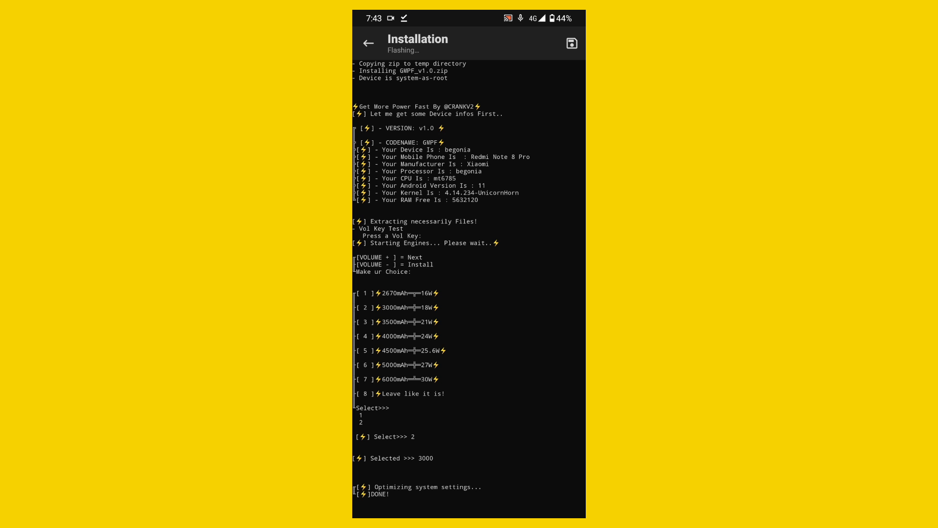
Step: Scroll the flash log to confirm the 3000mAh/18W GMPF install succeeded
scroll(down, 3)
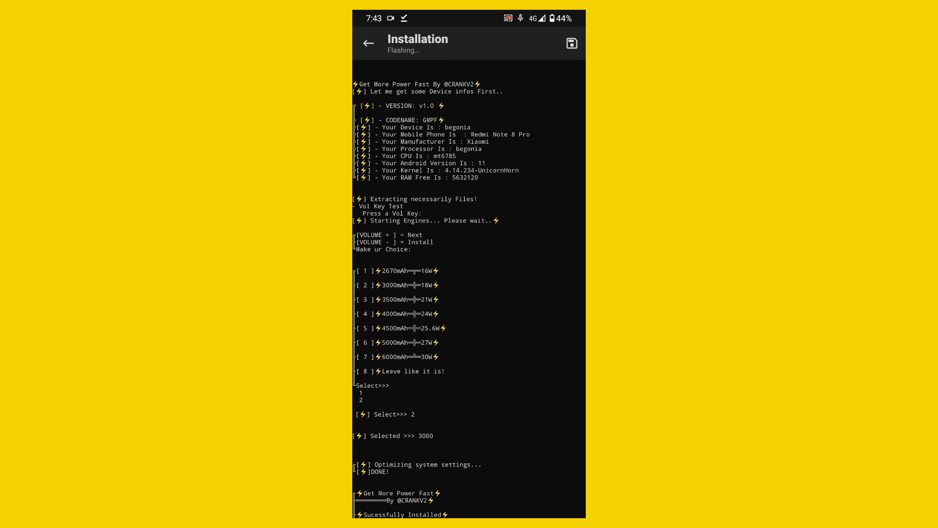